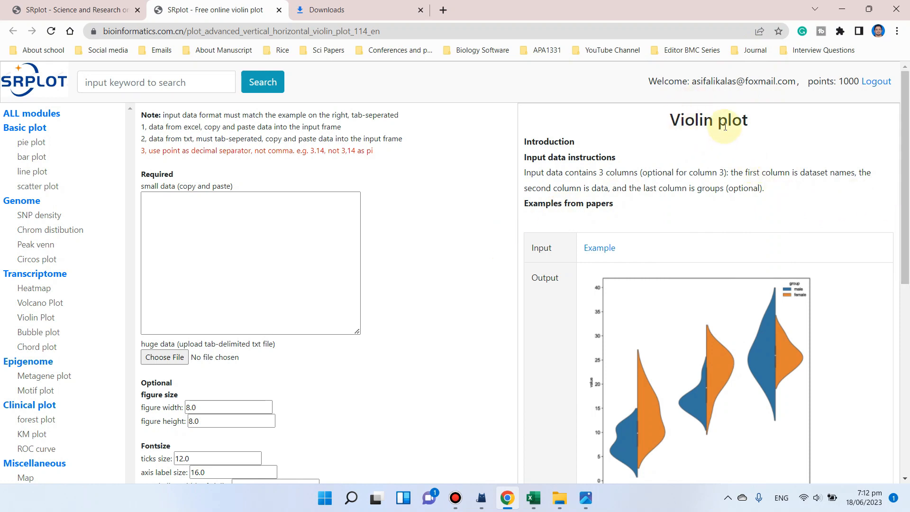
mouse_move(56, 93)
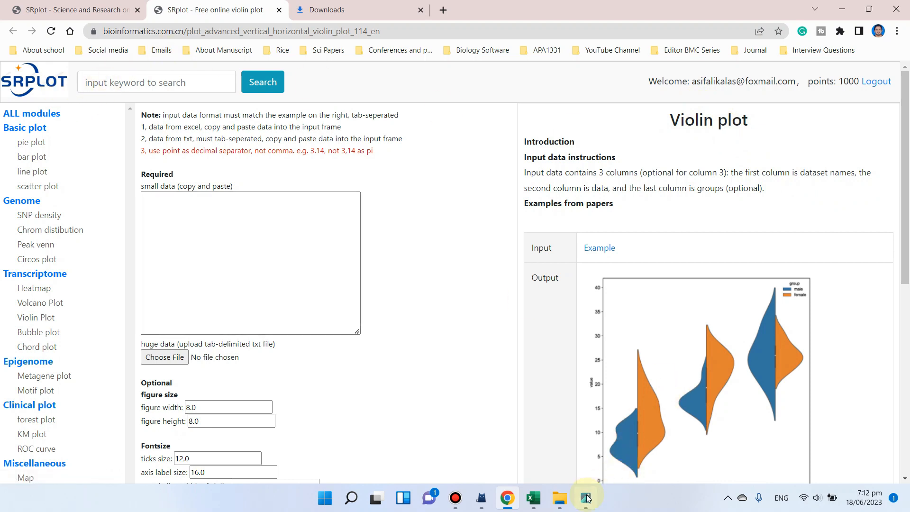
View the downloaded example split violin PNG in Photos, then dismiss Photos.
left_click(587, 498)
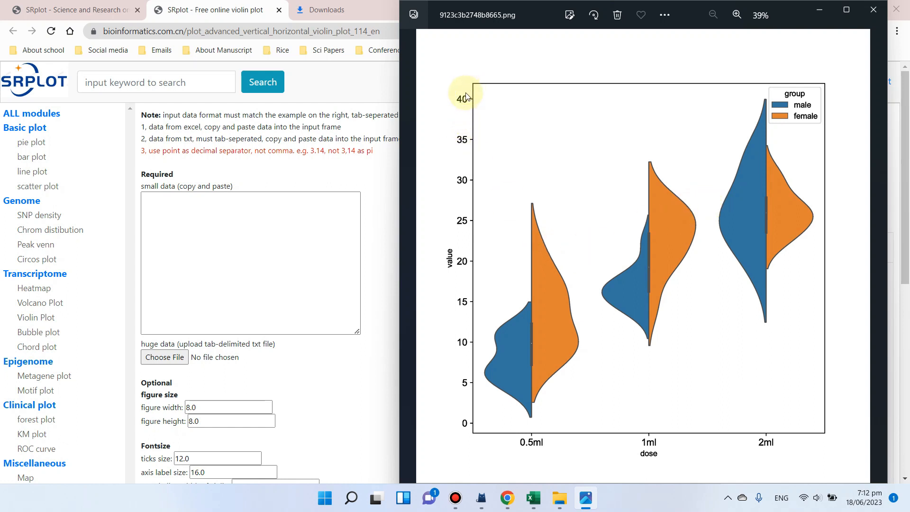
mouse_move(469, 265)
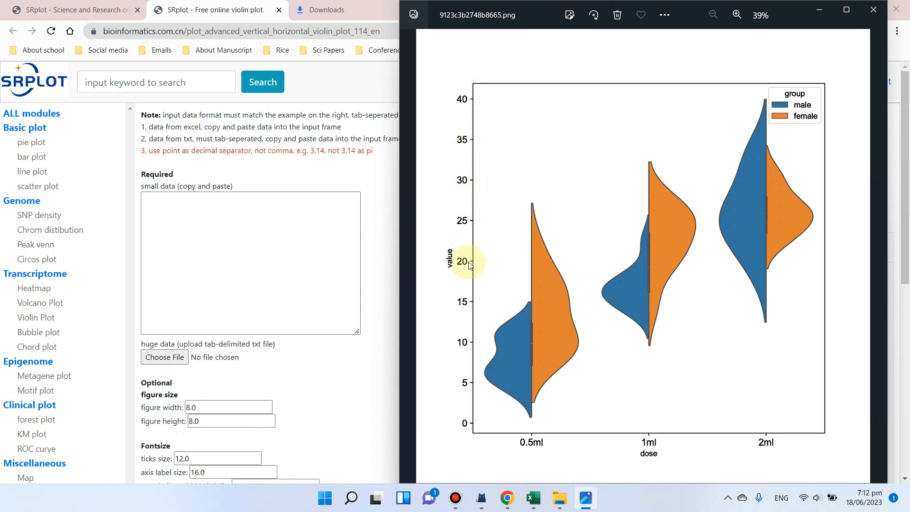
mouse_move(492, 325)
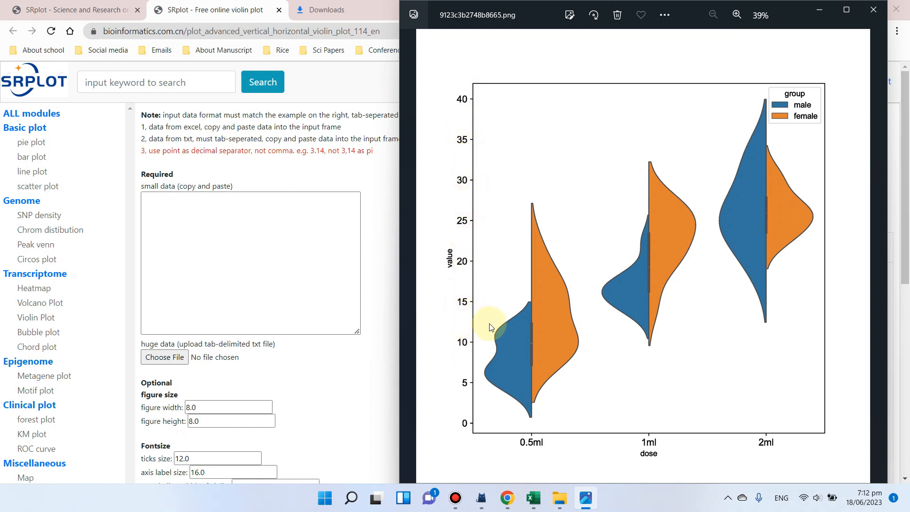
mouse_move(471, 140)
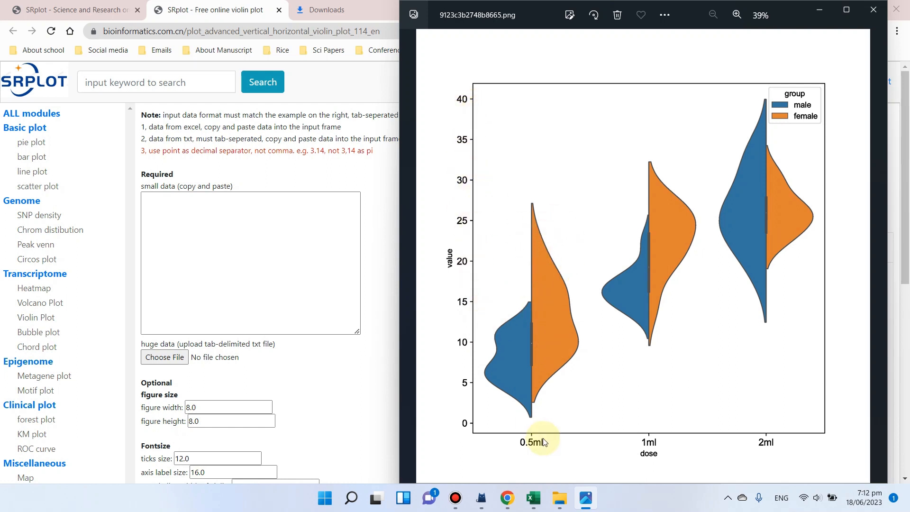
mouse_move(625, 360)
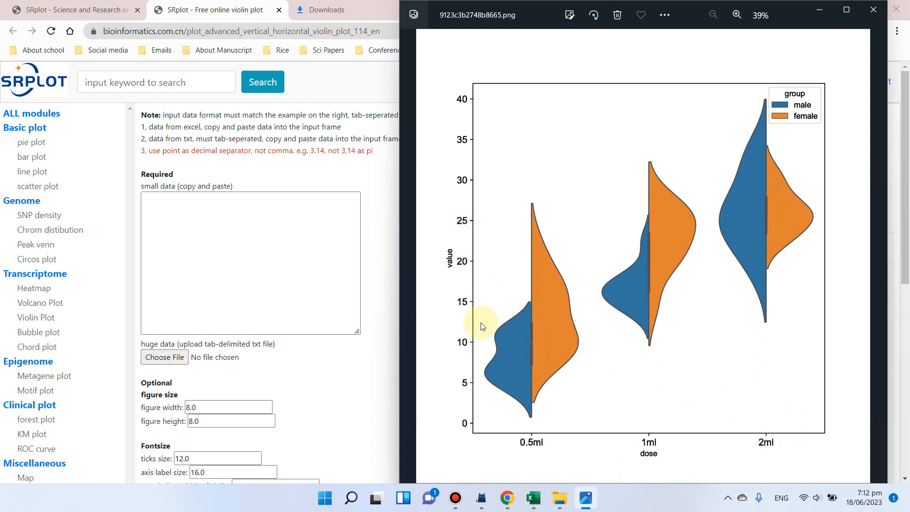
left_click(736, 15)
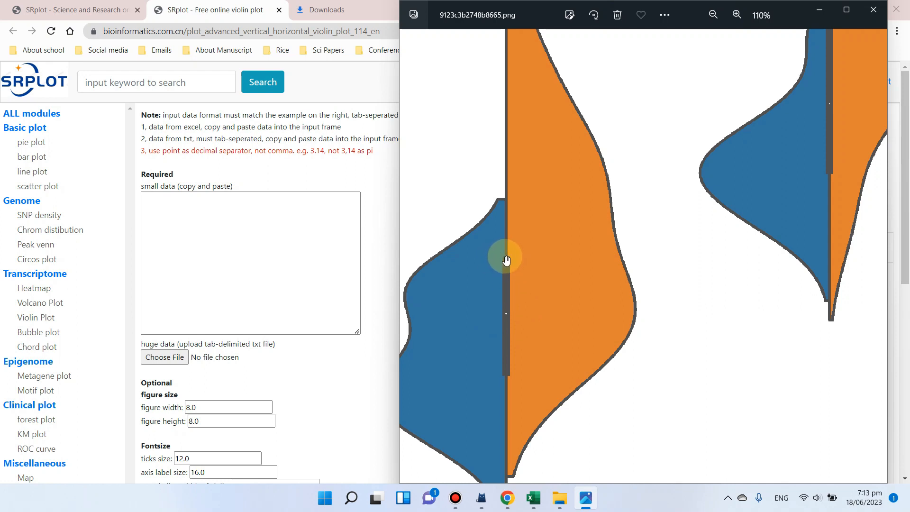
left_click(713, 14)
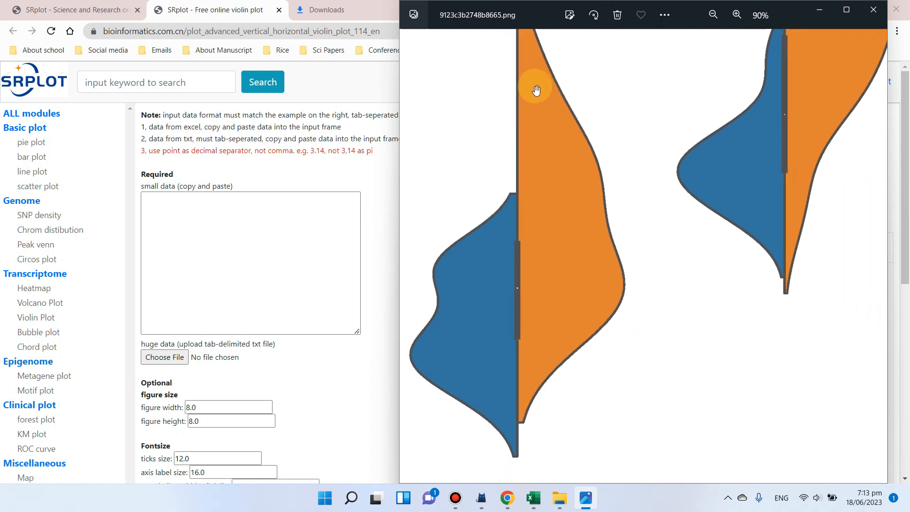
mouse_move(530, 324)
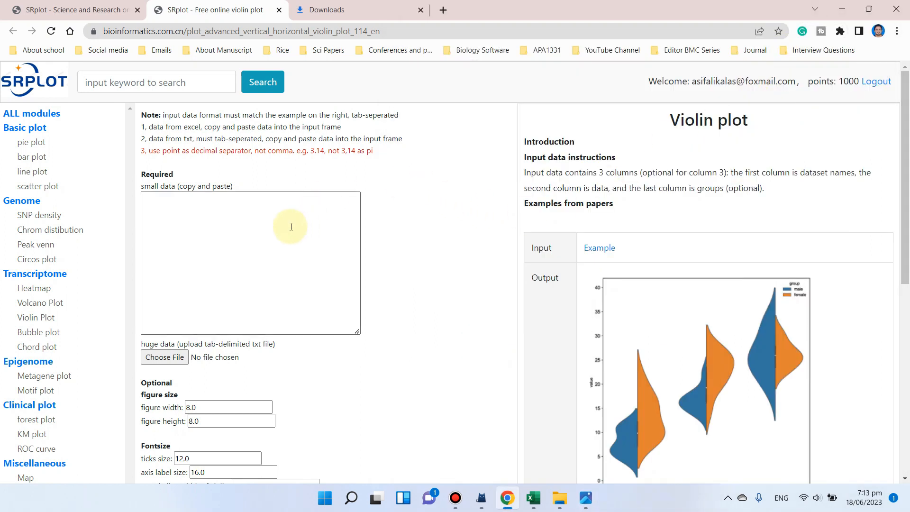
Review the violin page's input data instructions and open the sample data workbook in Excel.
left_click(250, 261)
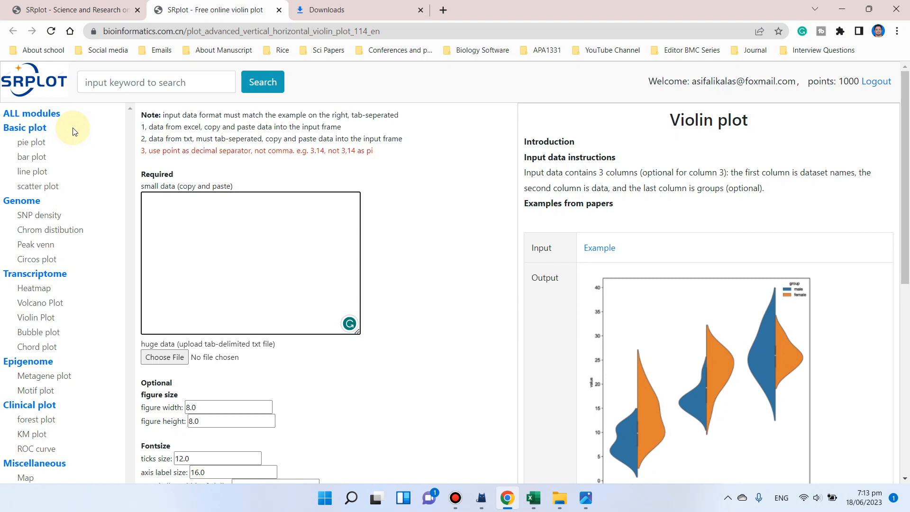
left_click(585, 10)
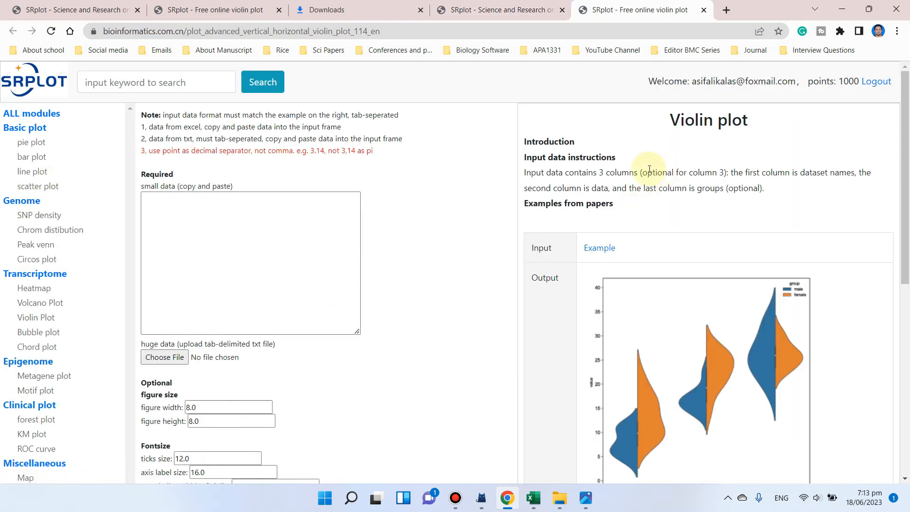
left_click(214, 213)
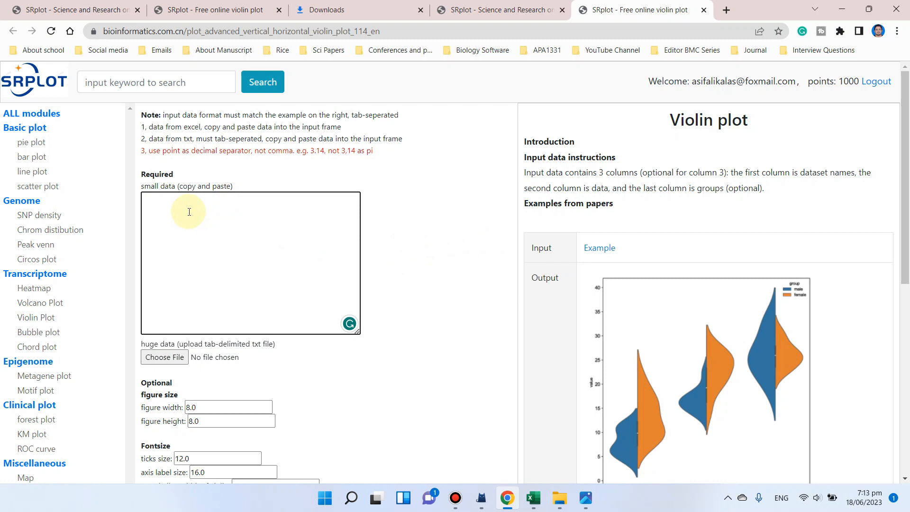
scroll("down", 3)
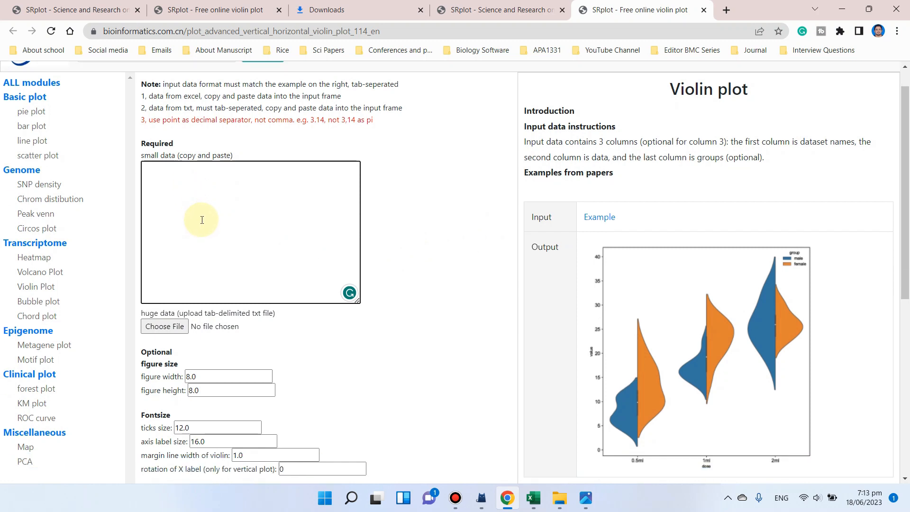
scroll("down", 3)
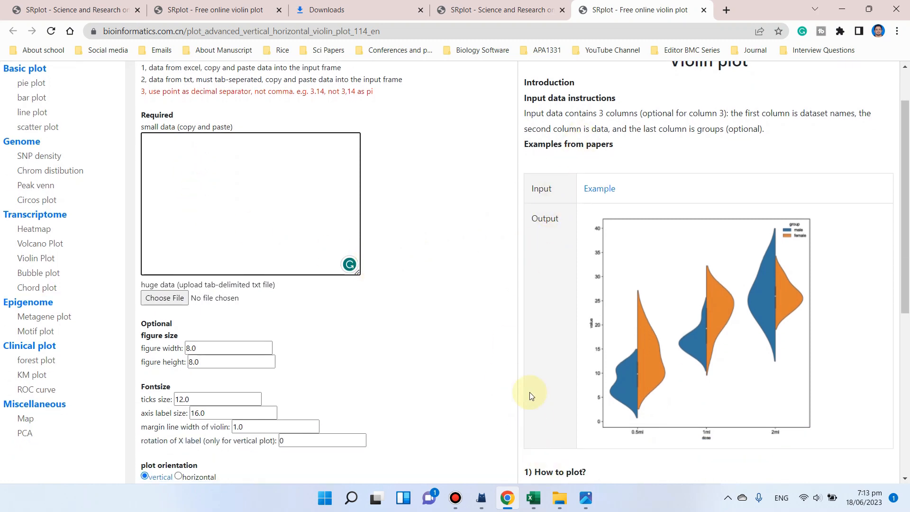
left_click(532, 497)
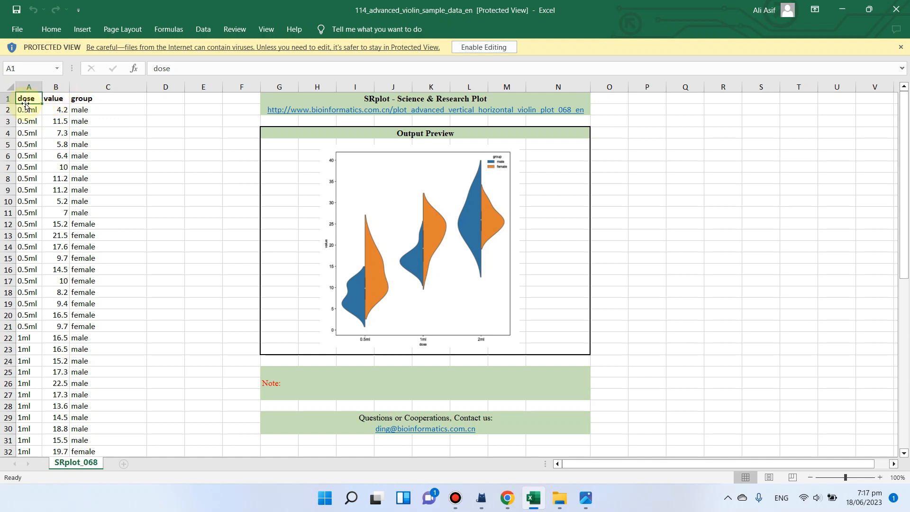
Copy the dose, value and group data from columns A–C of sheet SRplot_068.
left_click_drag(27, 110, 27, 132)
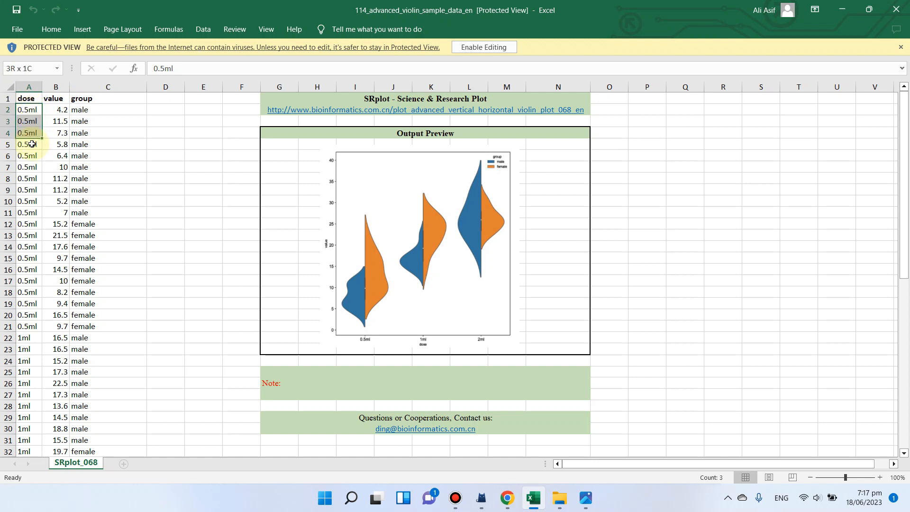
scroll("down", 3)
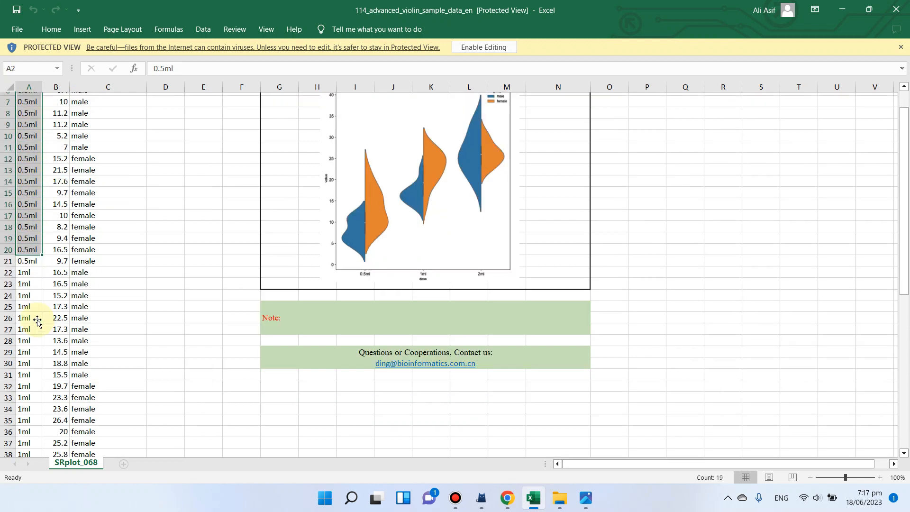
scroll("down", 3)
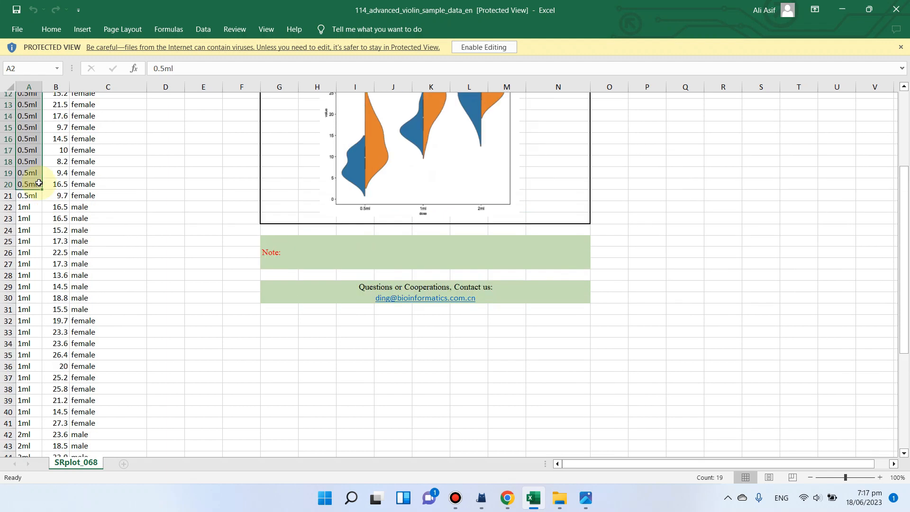
left_click(28, 150)
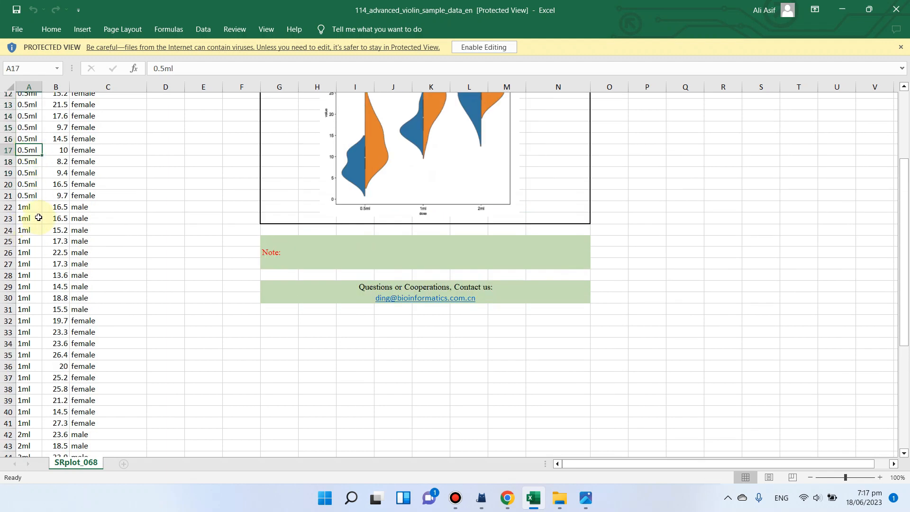
scroll("down", 3)
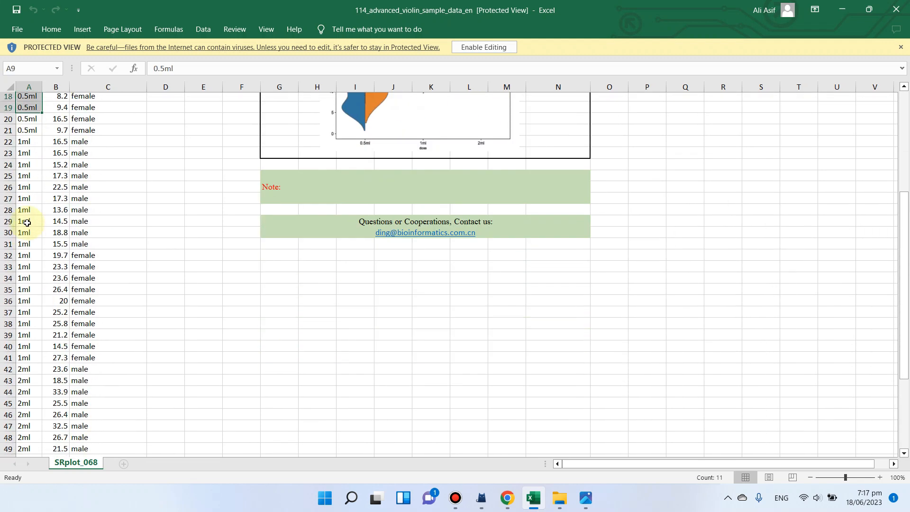
scroll("down", 3)
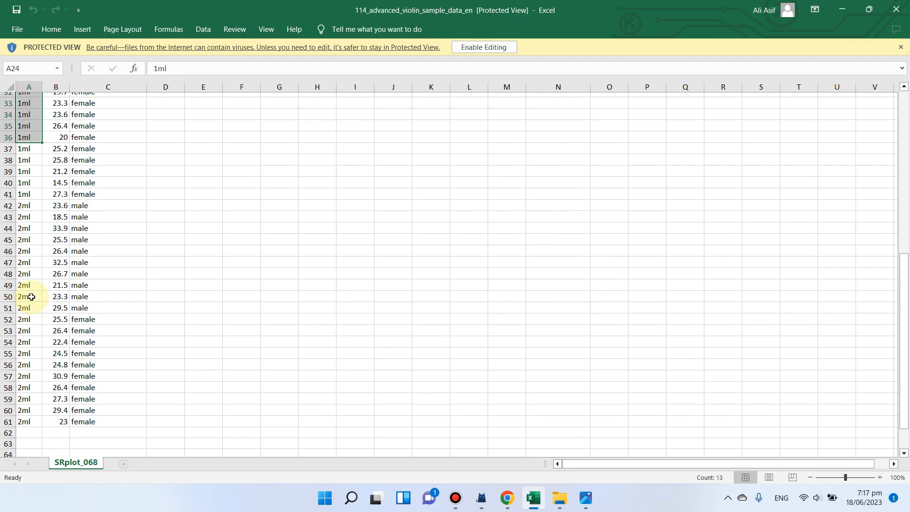
left_click_drag(29, 296, 29, 411)
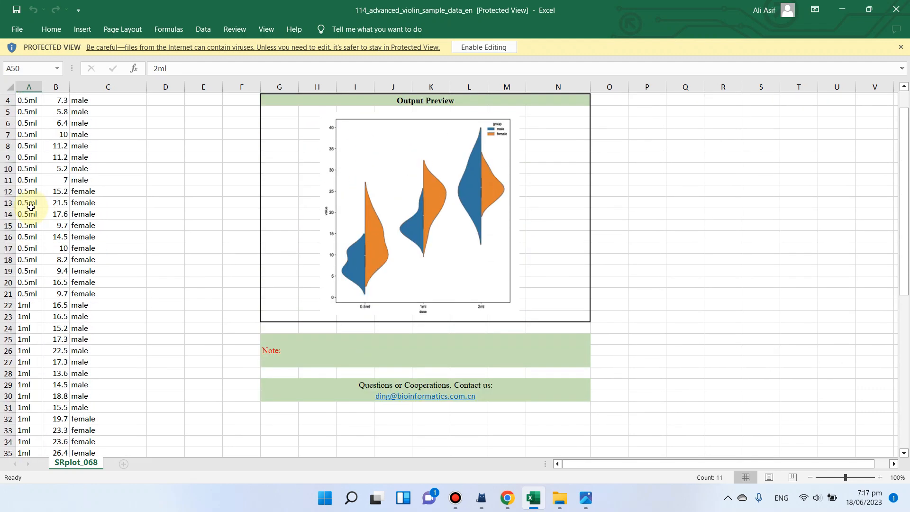
scroll("up", 3)
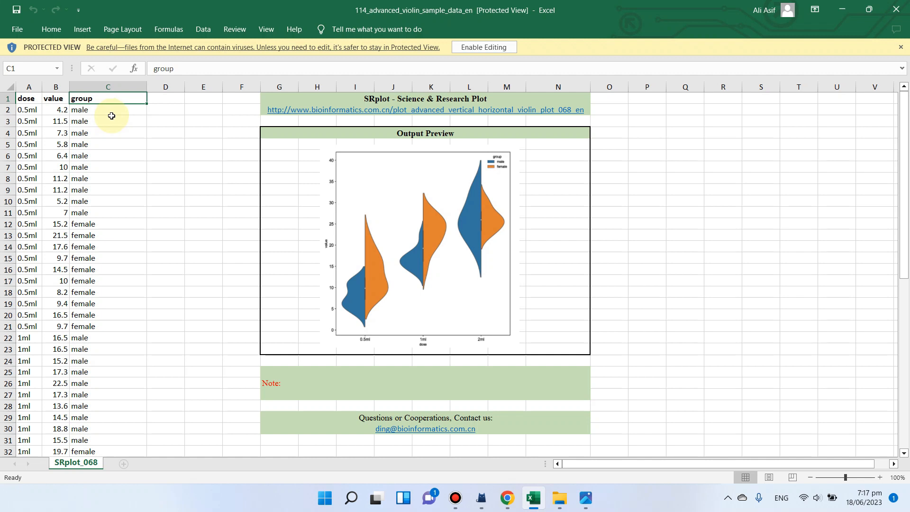
left_click(141, 166)
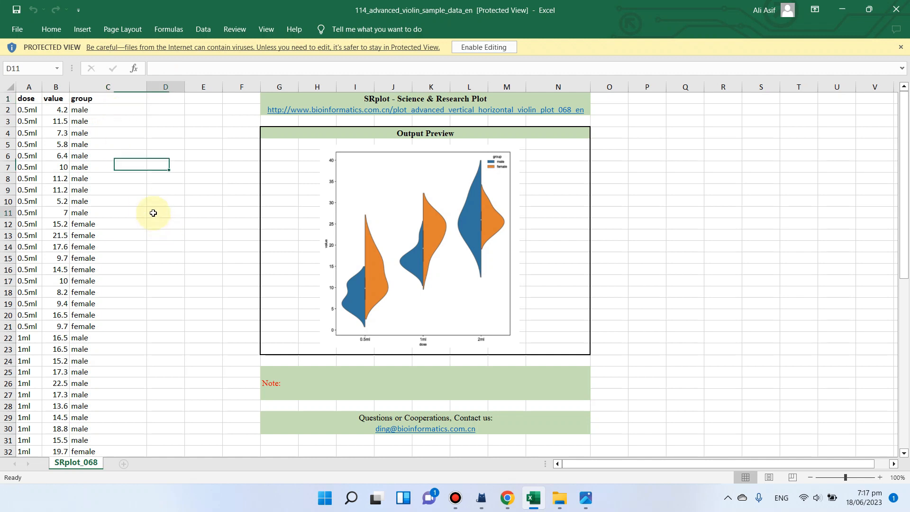
scroll("down", 3)
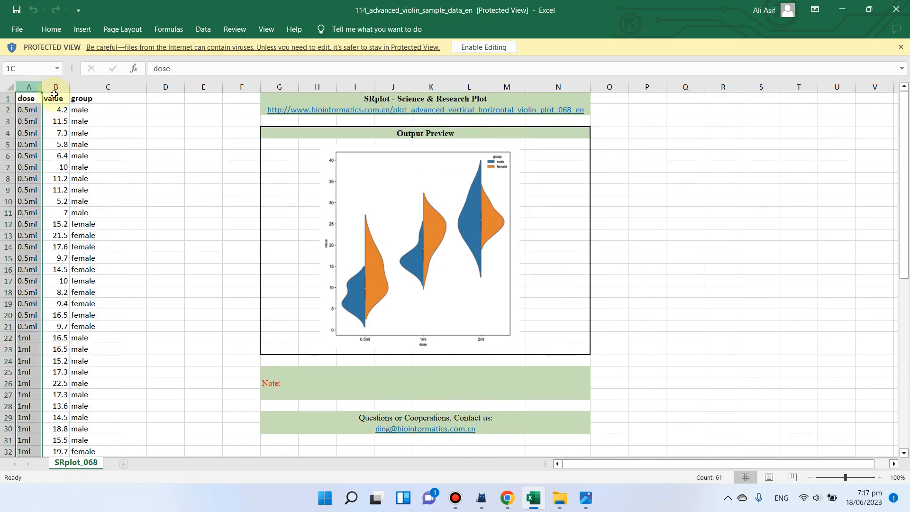
right_click(56, 88)
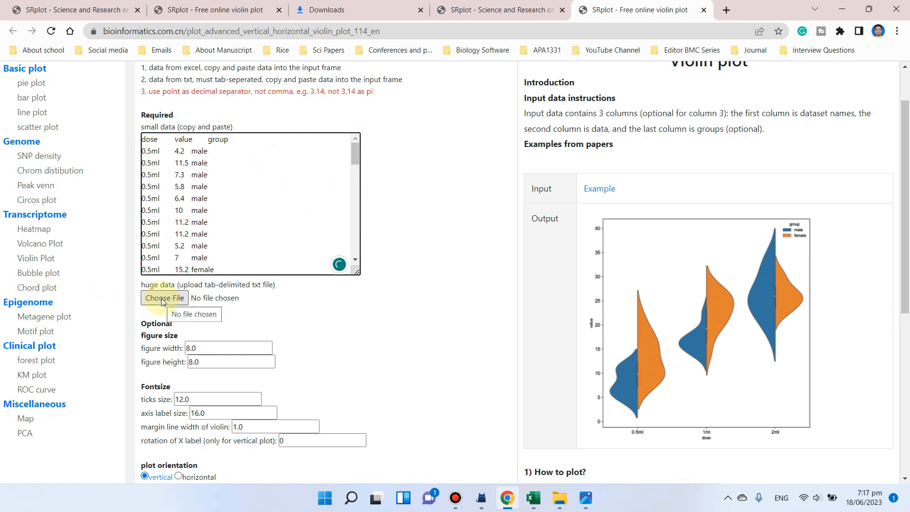
mouse_move(192, 313)
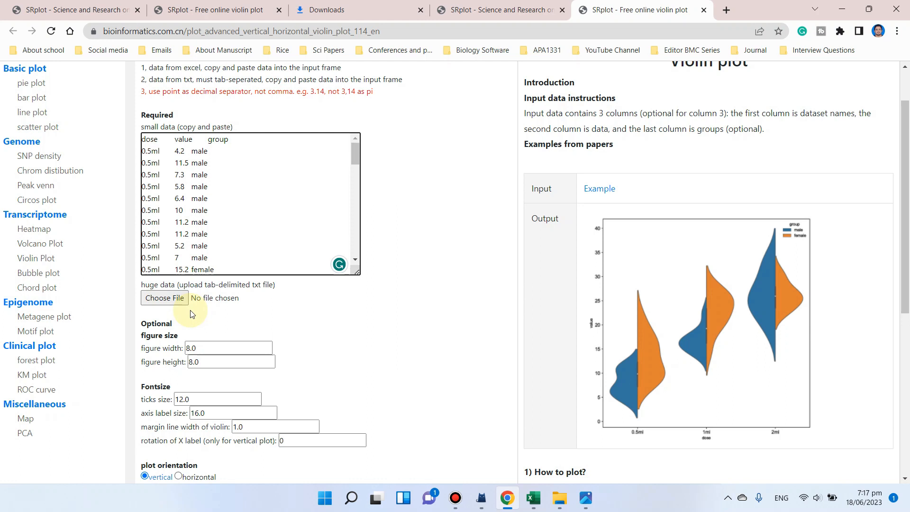
mouse_move(169, 305)
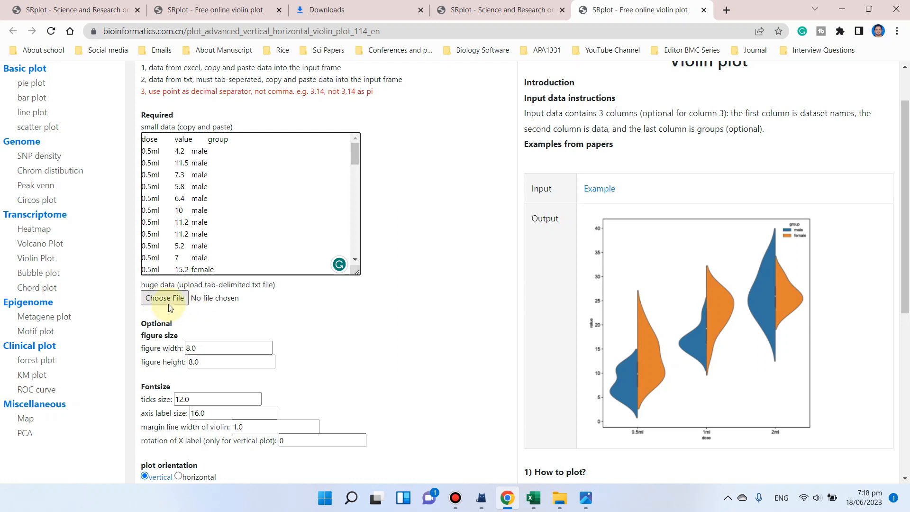
mouse_move(248, 308)
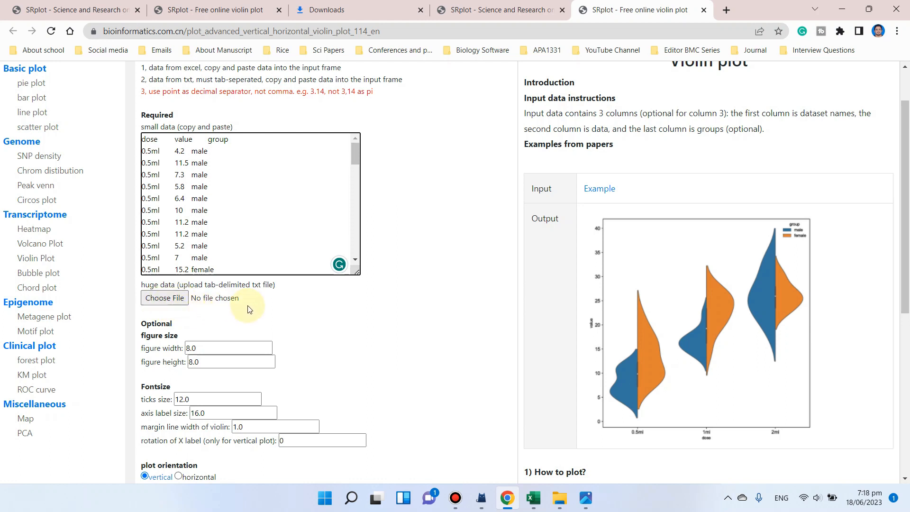
mouse_move(231, 302)
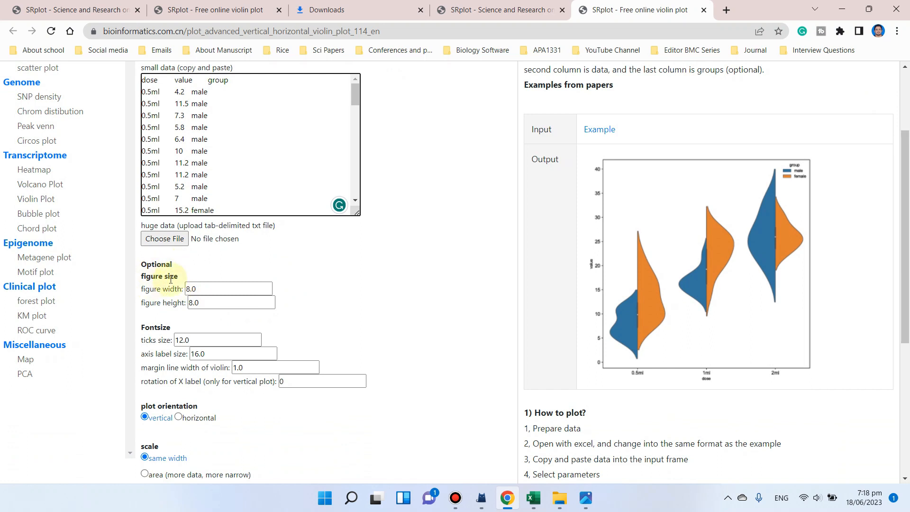
Enter 10 for figure width and height, leaving the remaining options at defaults.
scroll("down", 3)
type("9")
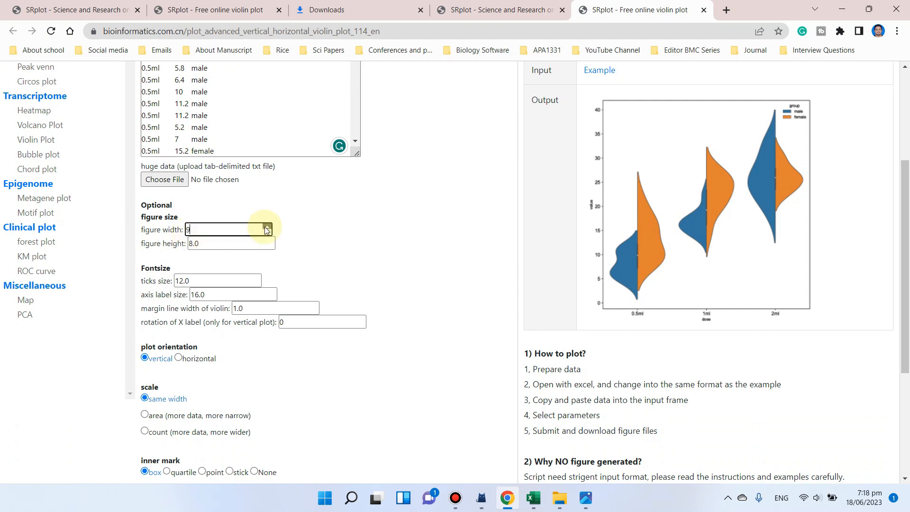
left_click(266, 225)
type("10")
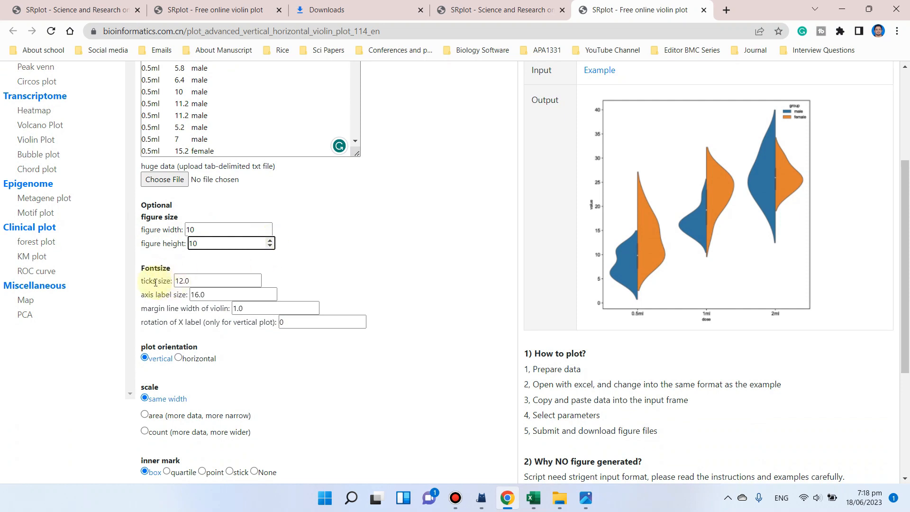
scroll("down", 3)
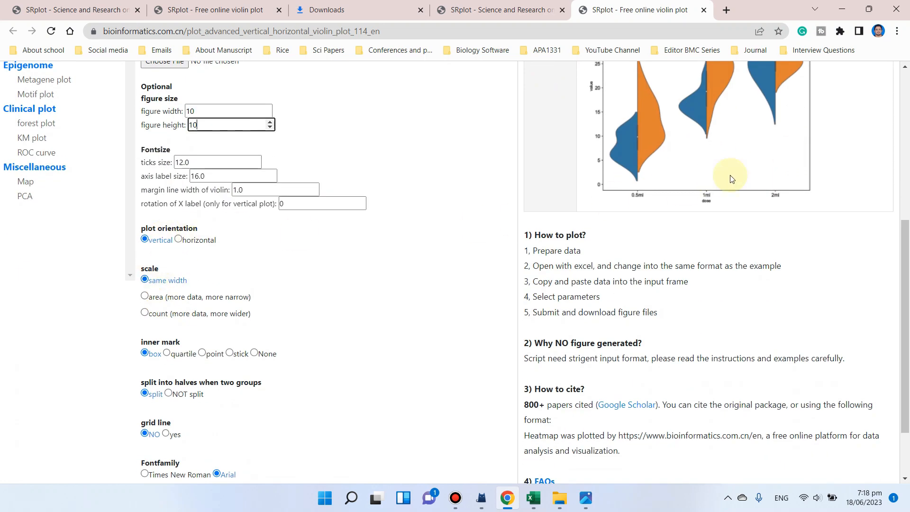
mouse_move(228, 275)
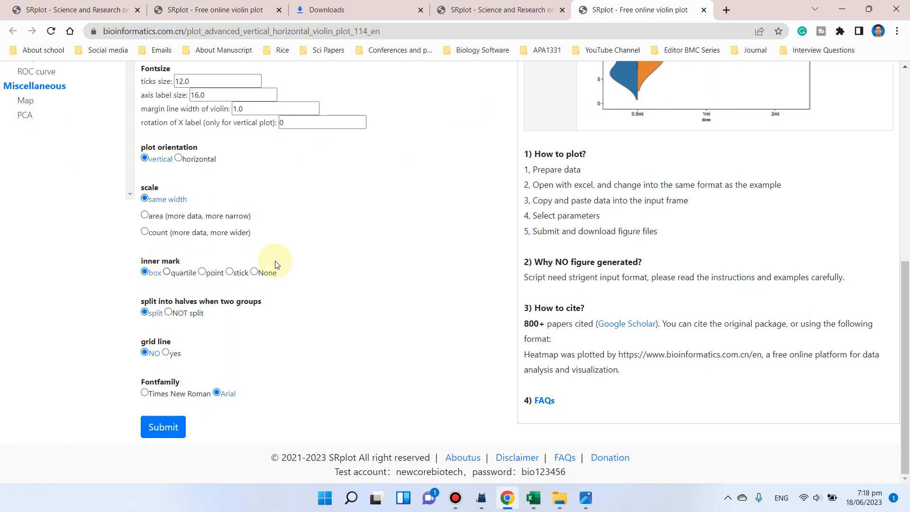
mouse_move(186, 339)
type("10")
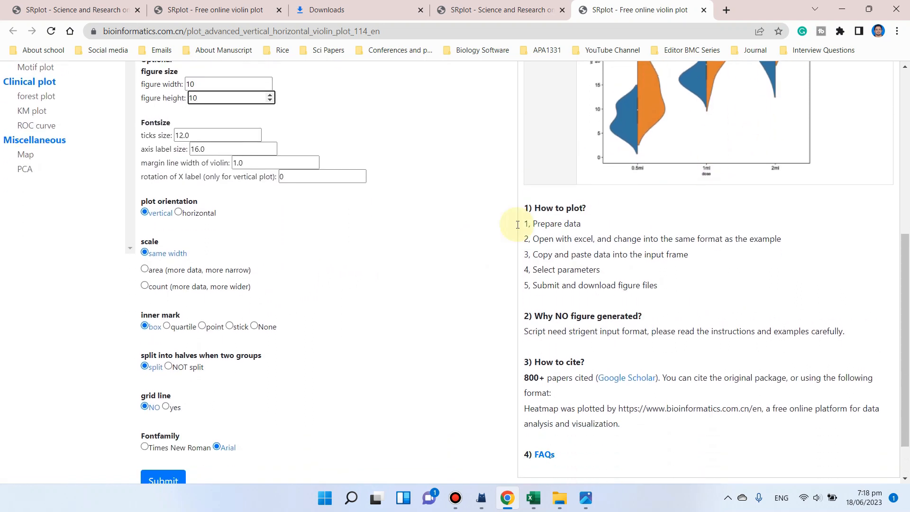
scroll("down", 3)
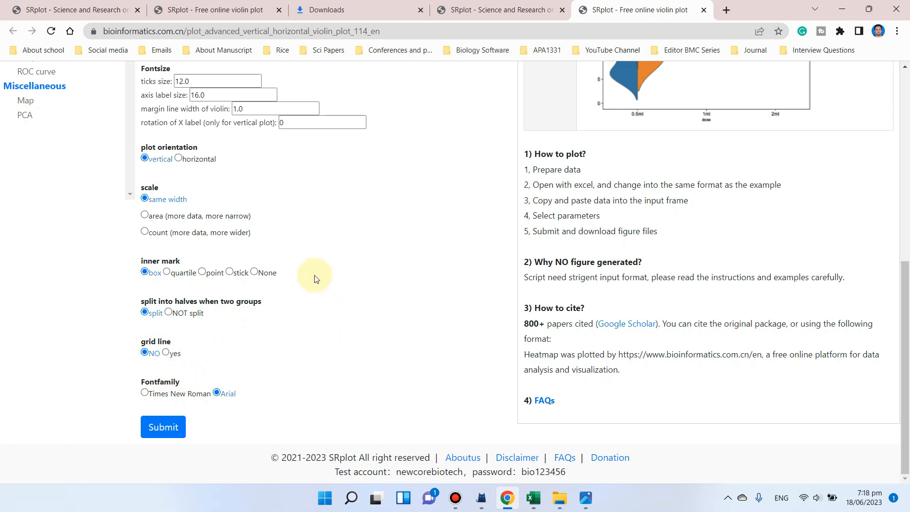
mouse_move(267, 347)
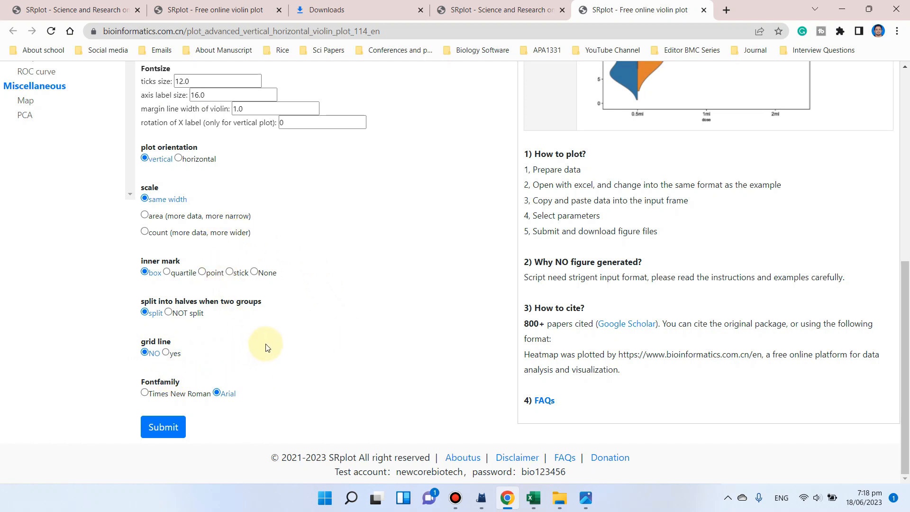
mouse_move(331, 350)
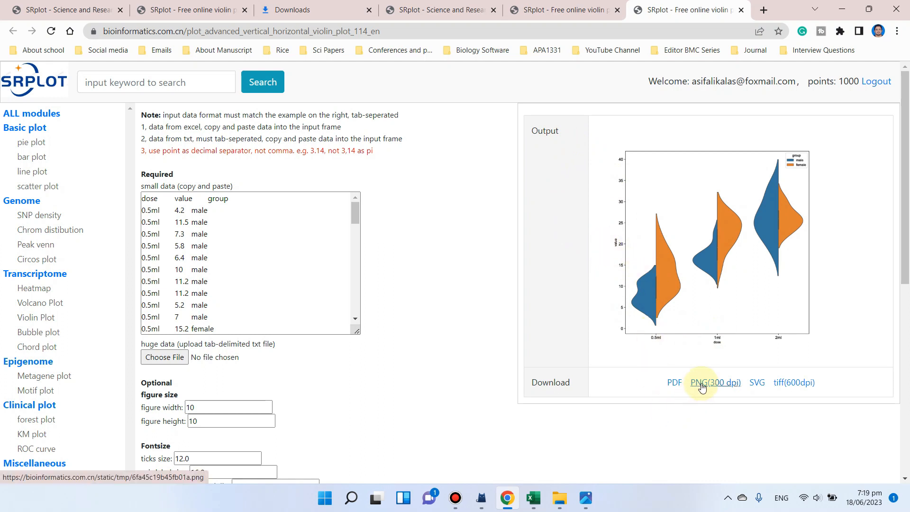
Download the split violin plot as PNG (300 dpi) and open the saved file.
left_click(714, 383)
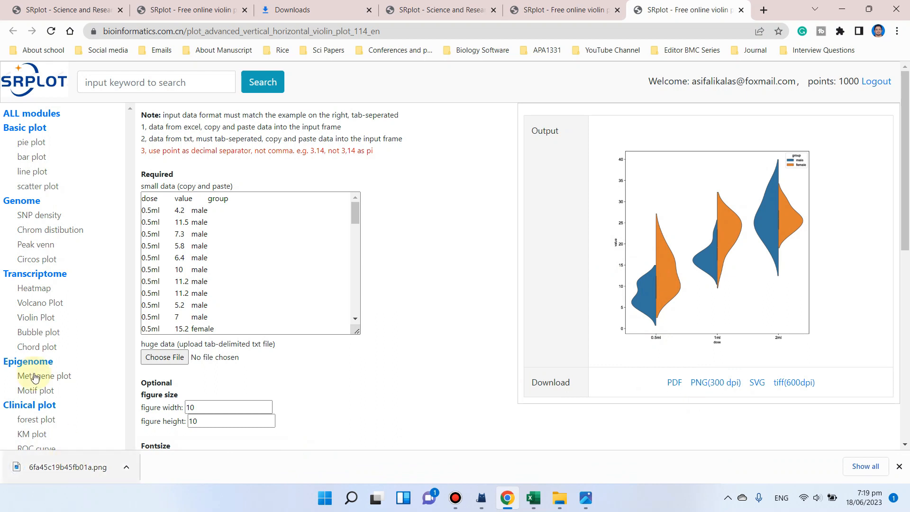
left_click(68, 468)
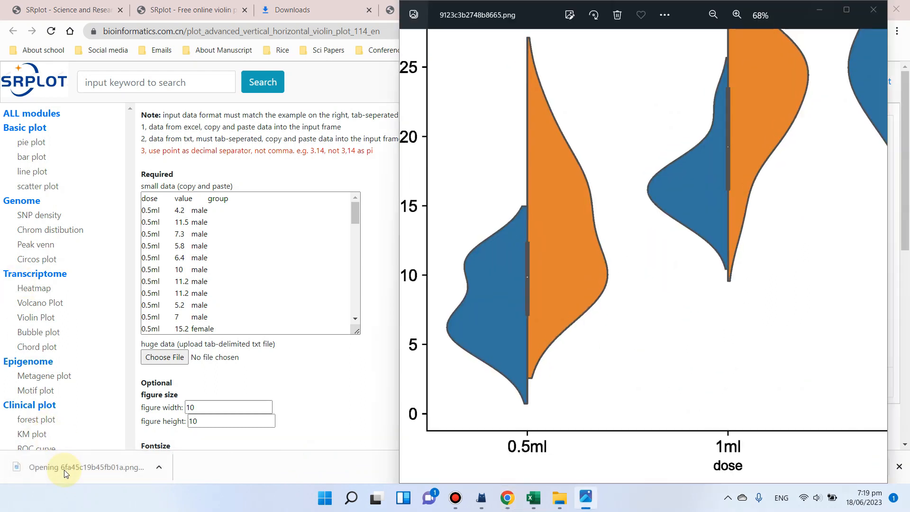
Maximize Photos and zoom out to show the full male/female split violin plot.
left_click(65, 471)
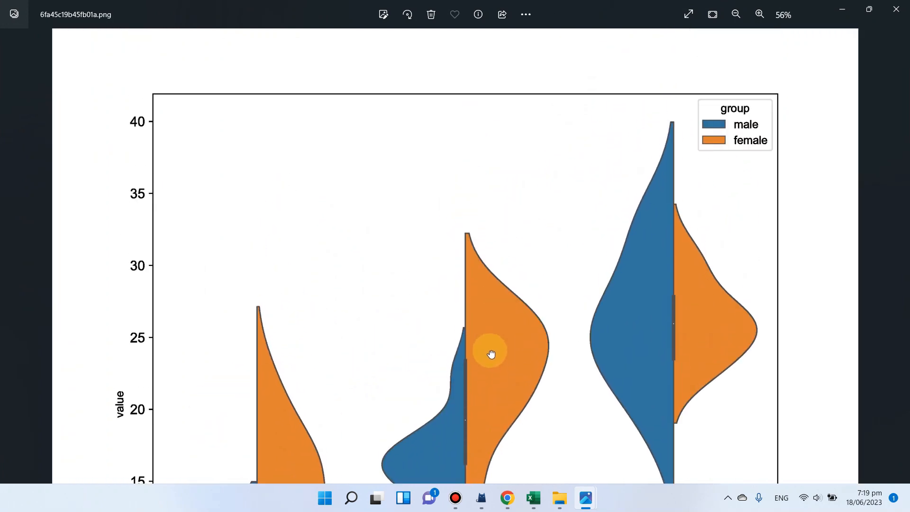
scroll("down", 3)
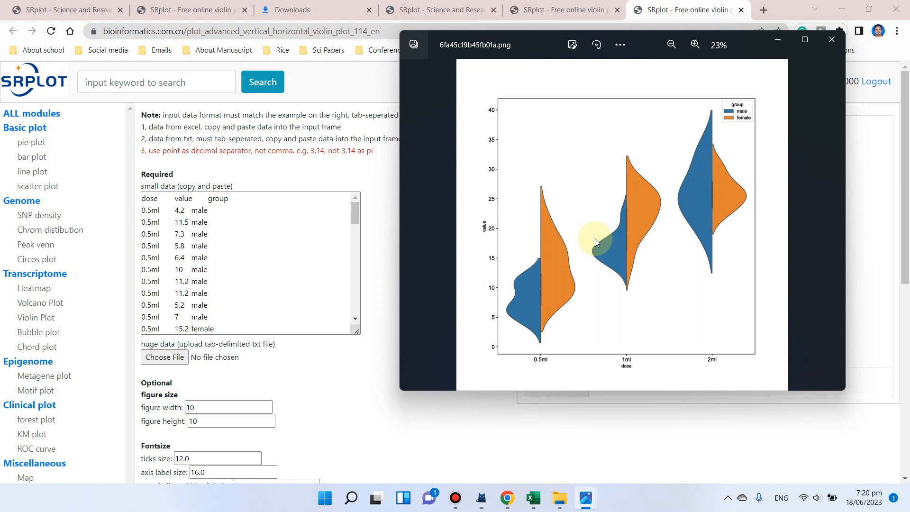
mouse_move(599, 250)
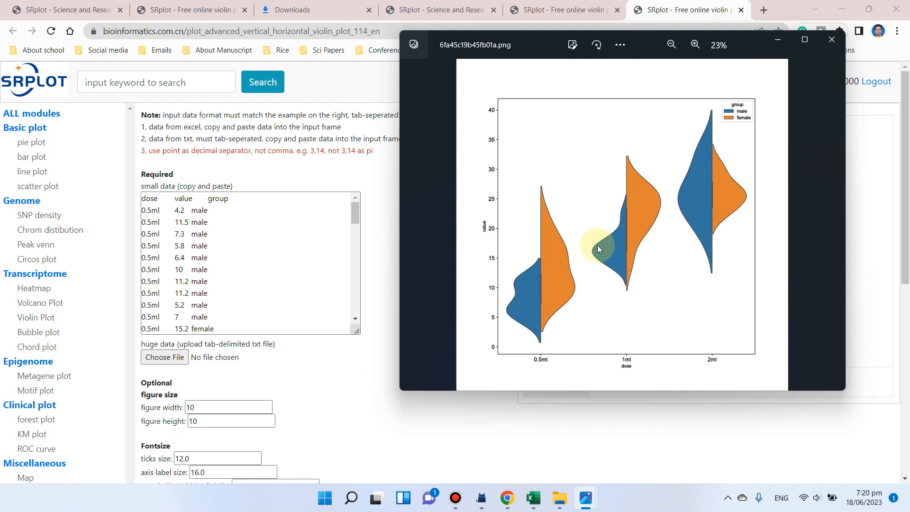